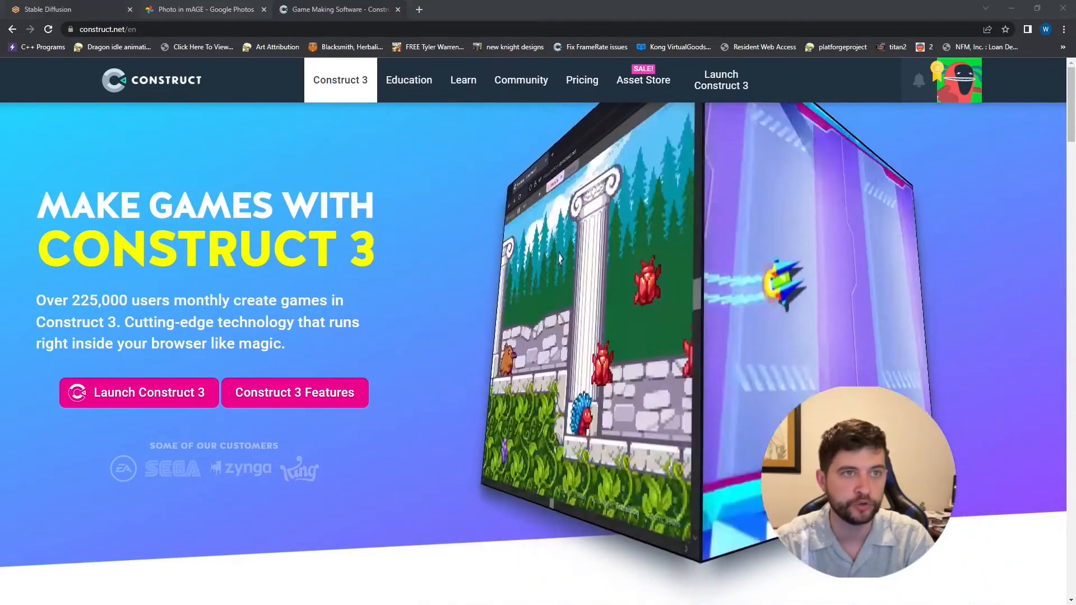
Step: Enter the txt2img prompt 'A Rock' in the Stable Diffusion tab
left_click(51, 9)
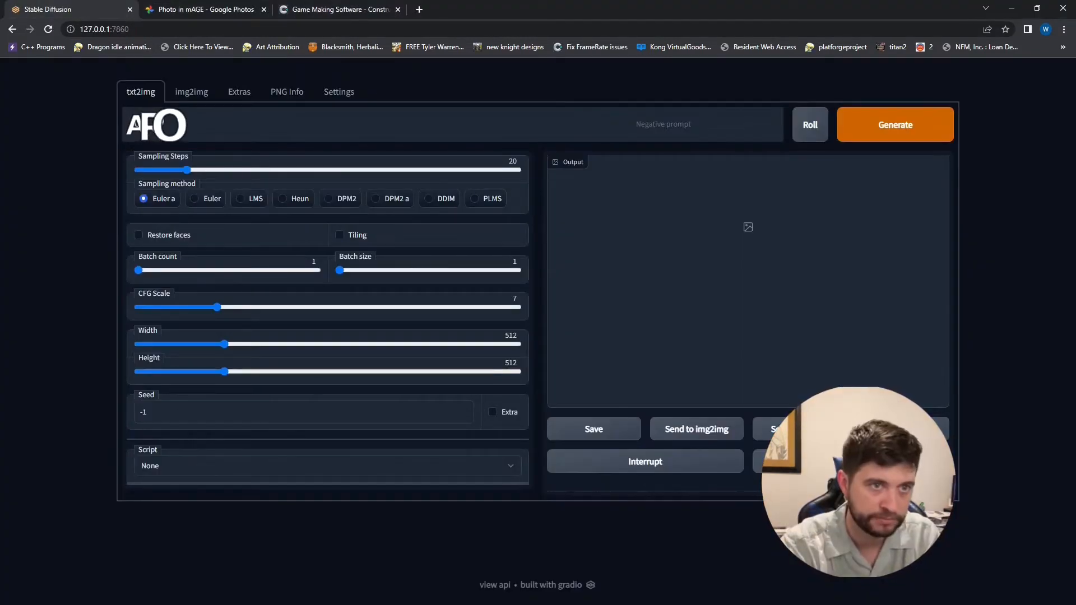
type("A Rock")
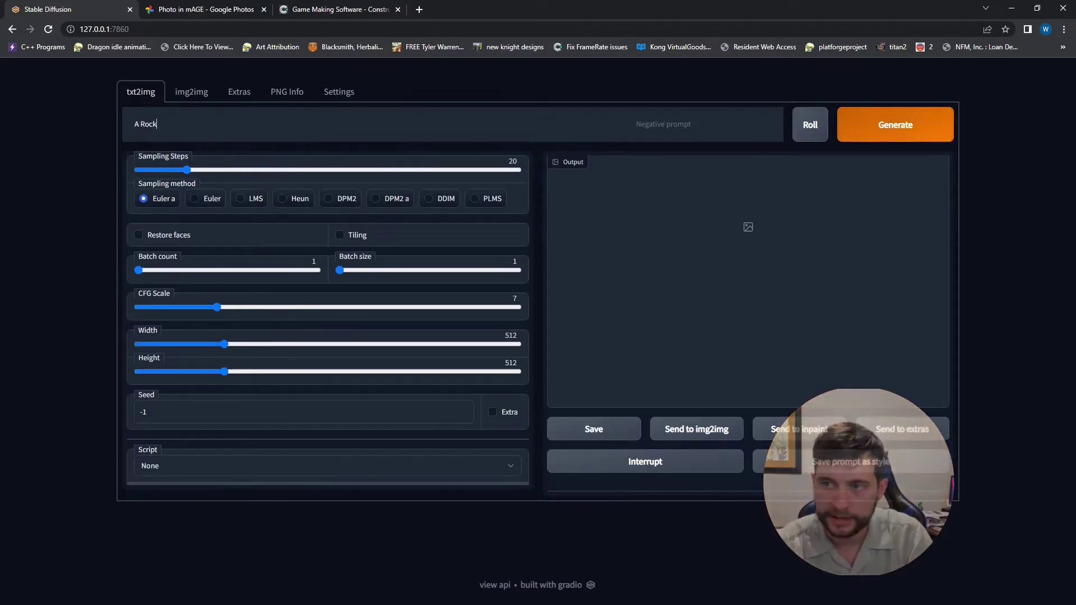
Step: Attempt to generate 'A Rock', hit CUDA out-of-memory, and lower width and height to 384
left_click(895, 124)
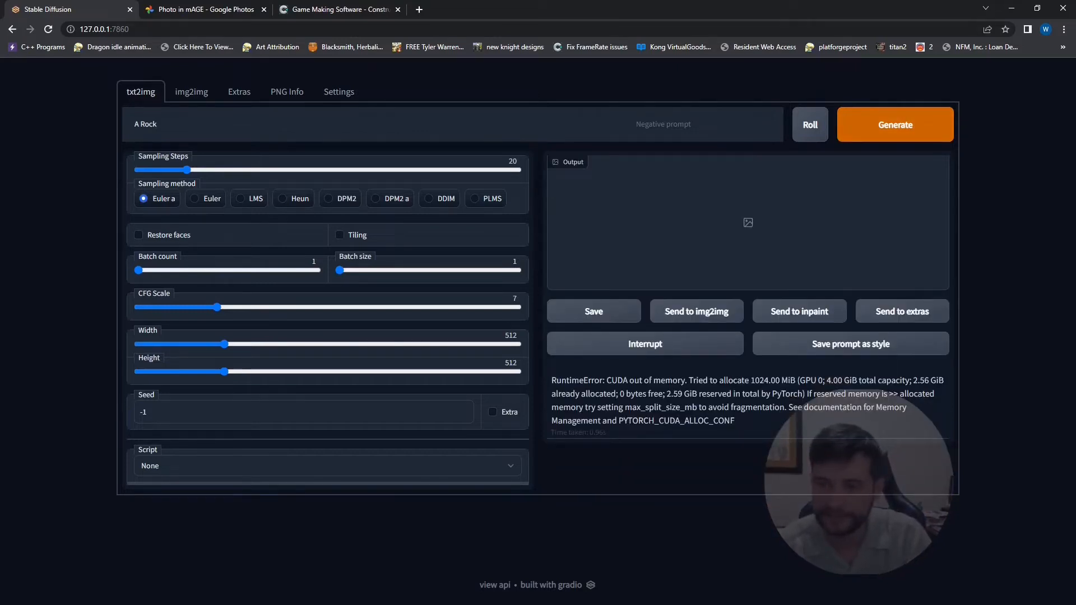
left_click_drag(678, 380, 943, 380)
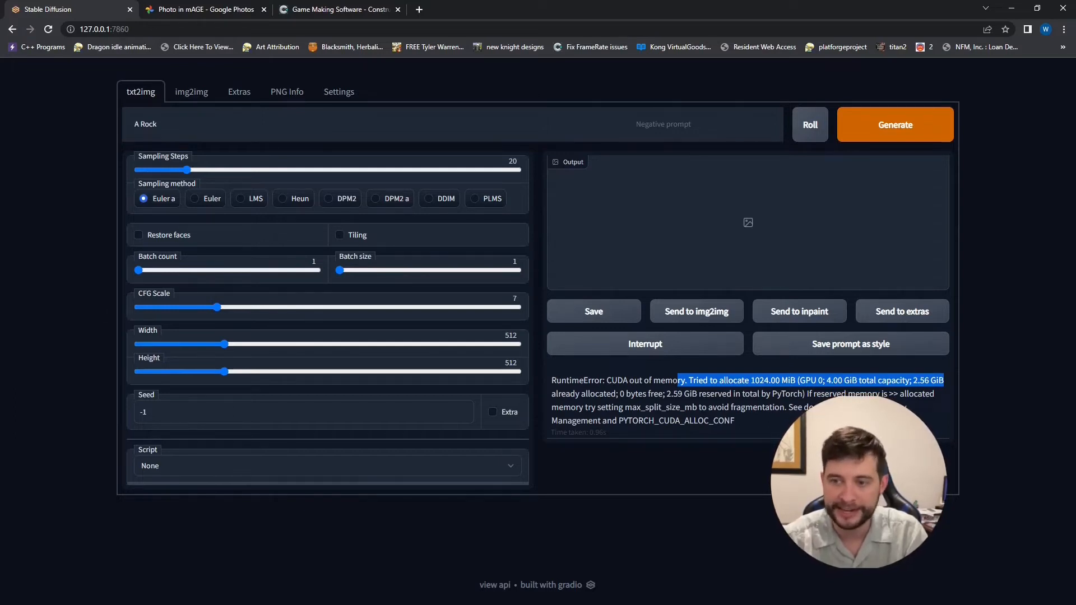
left_click_drag(229, 343, 220, 344)
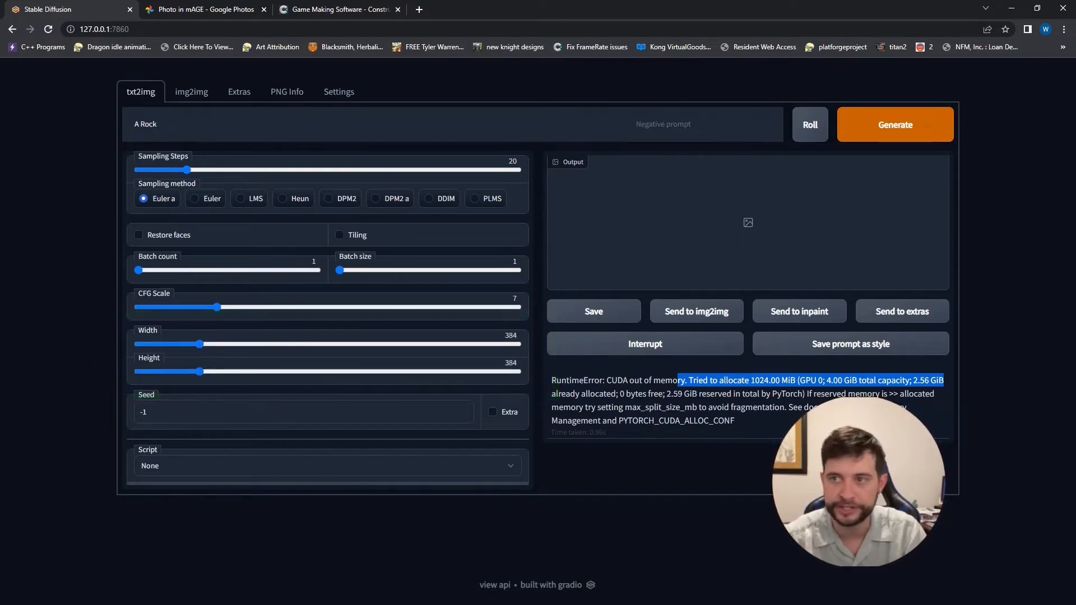
Step: Generate the 384×384 rock image and view the smooth stone result
left_click(894, 124)
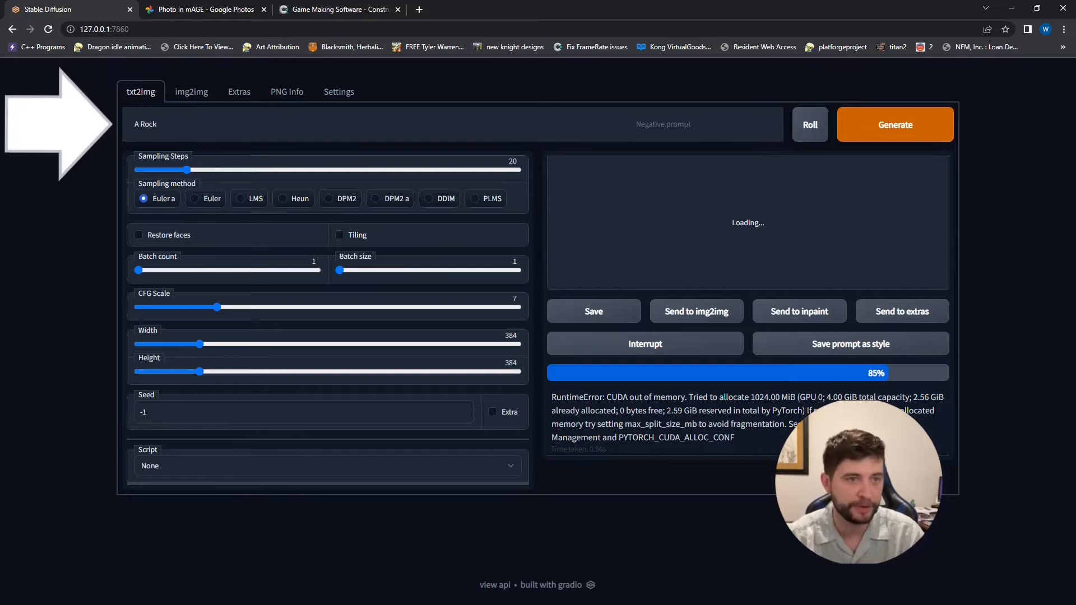
left_click(191, 91)
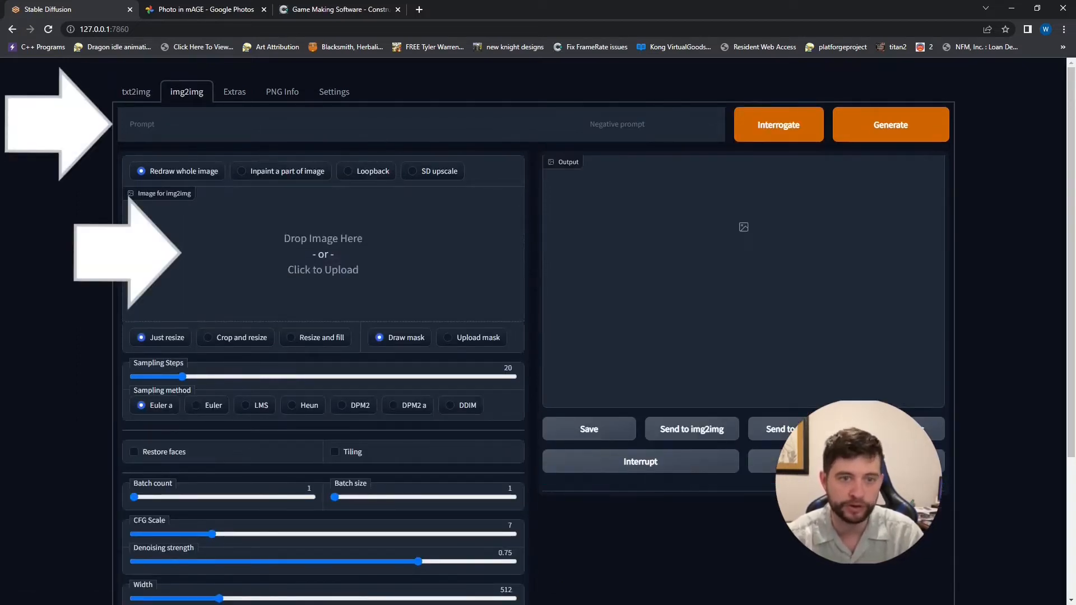
left_click(135, 91)
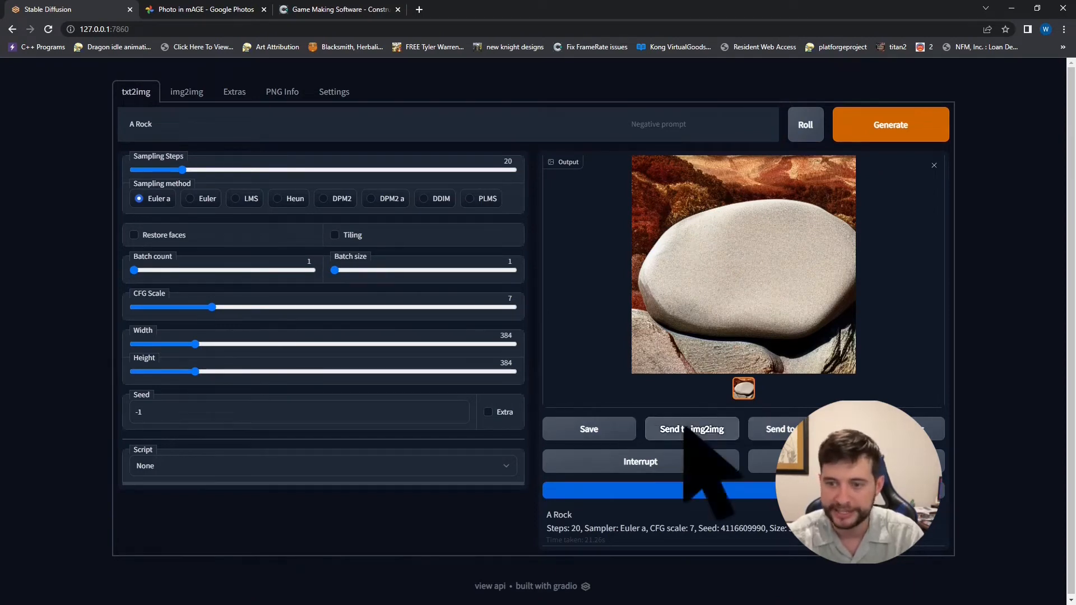
Step: Send the rock to img2img with prompt 'Smiley Face' and generate a smiling rock
left_click(691, 429)
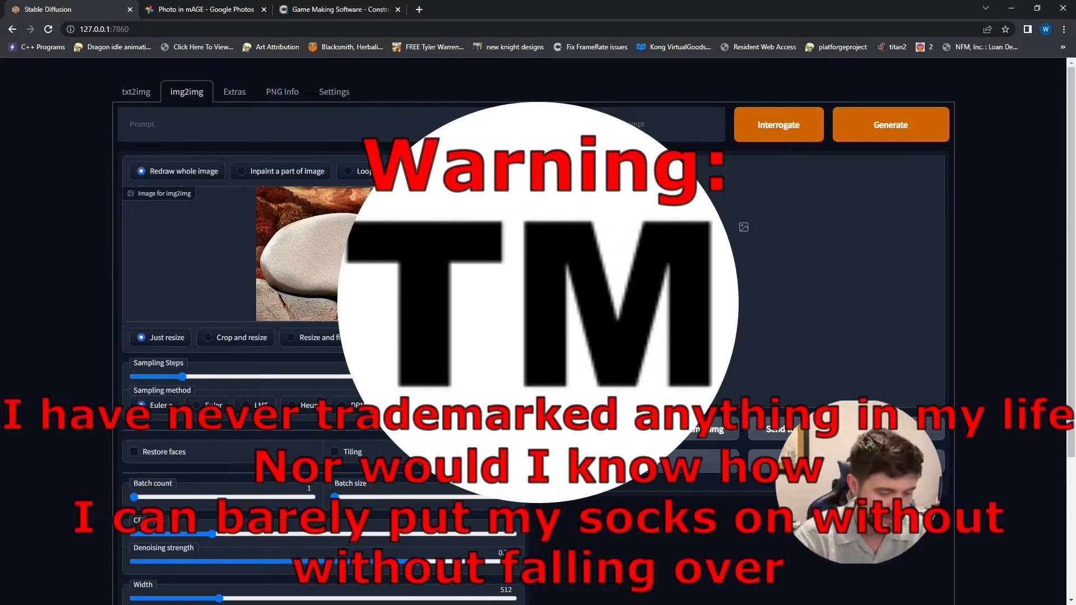
type("Smiley F")
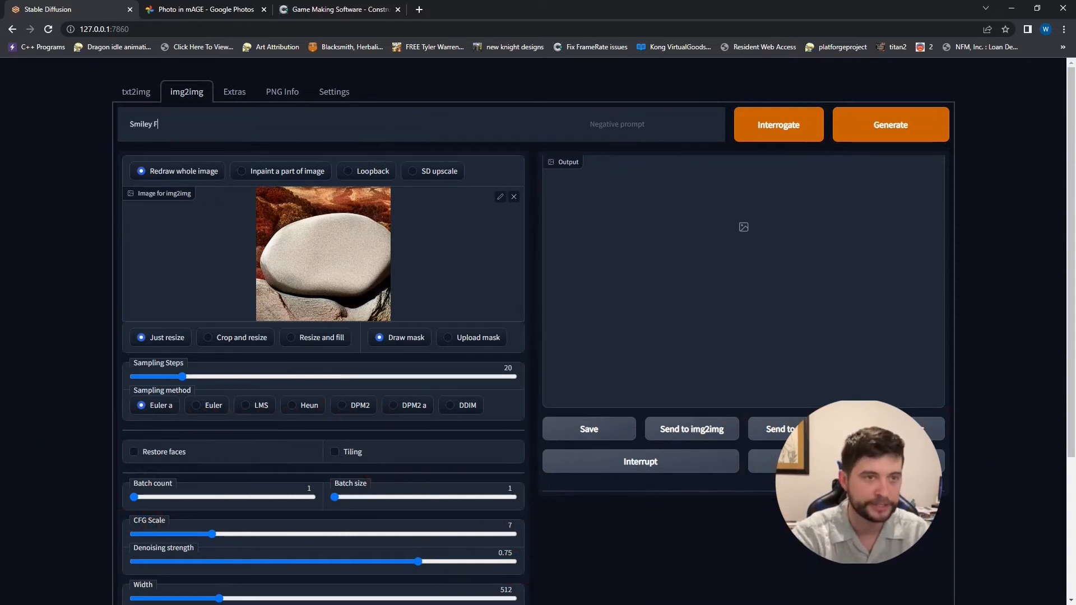
scroll("down", 3)
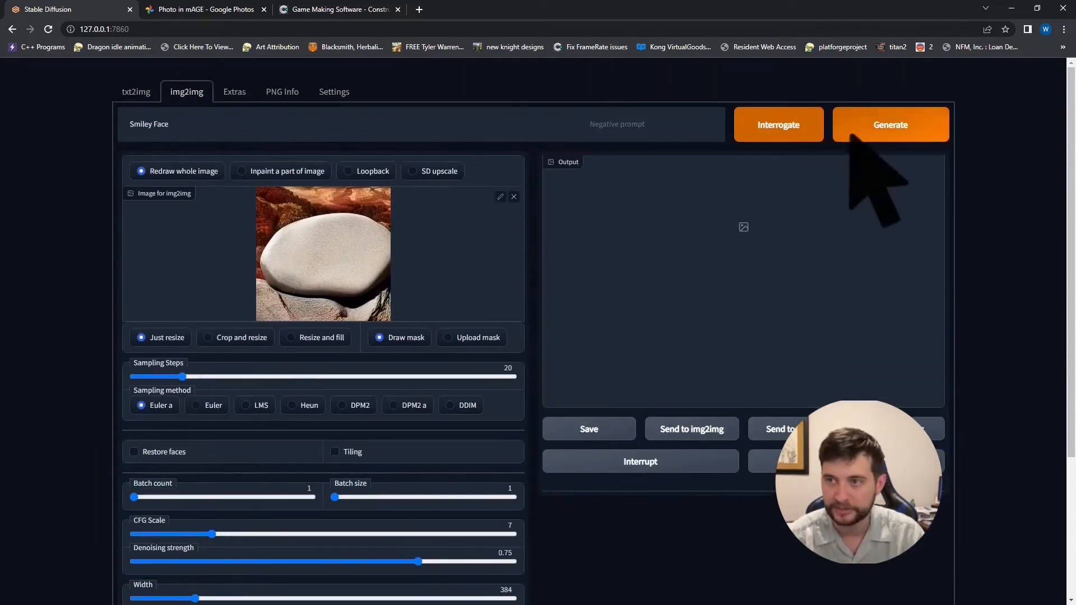
left_click(891, 124)
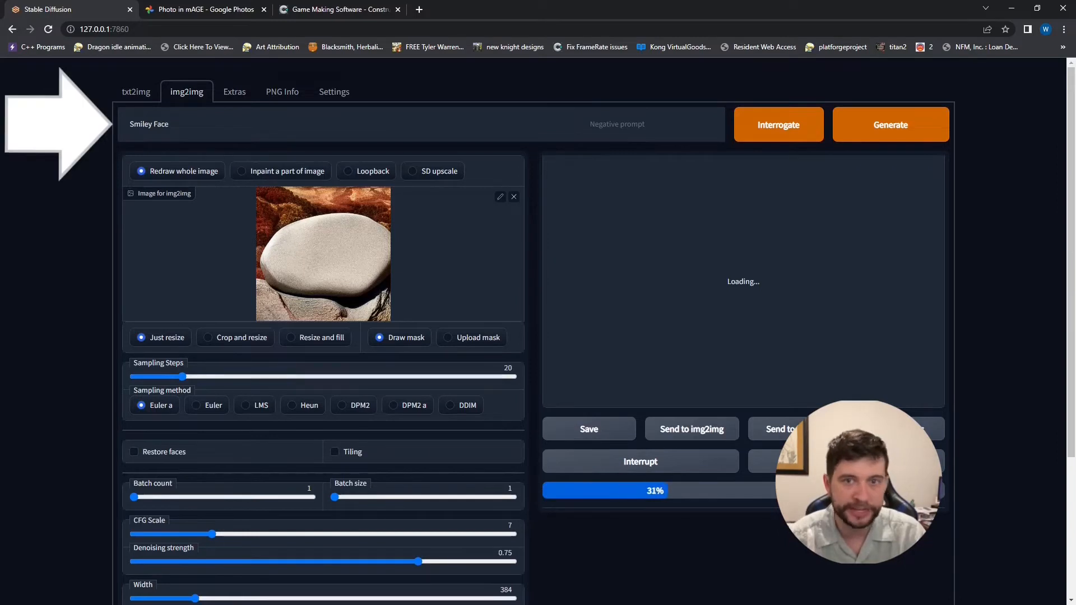
scroll("down", 3)
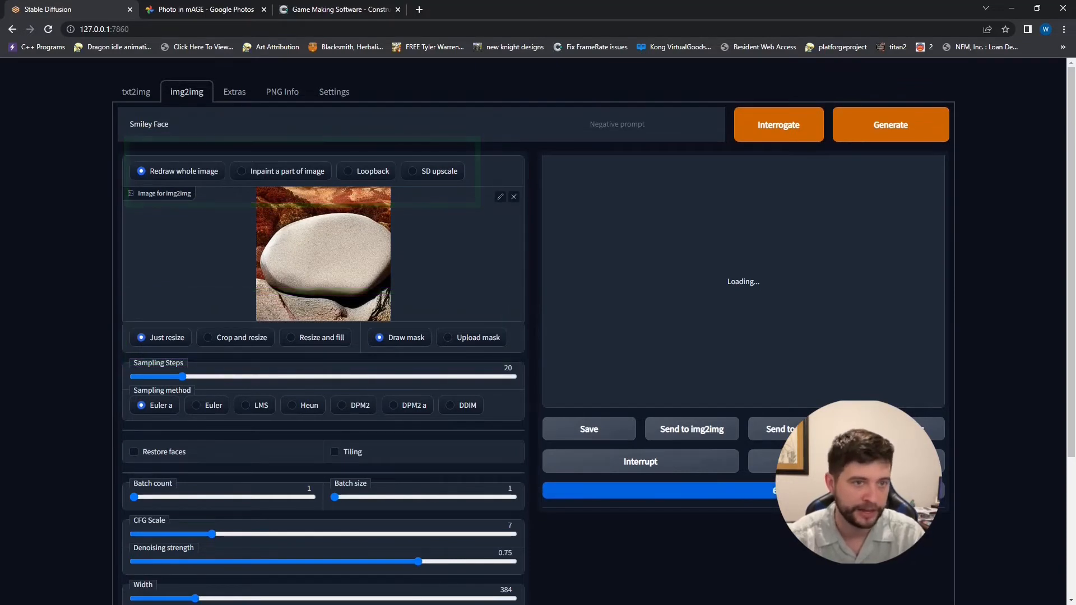
scroll("down", 3)
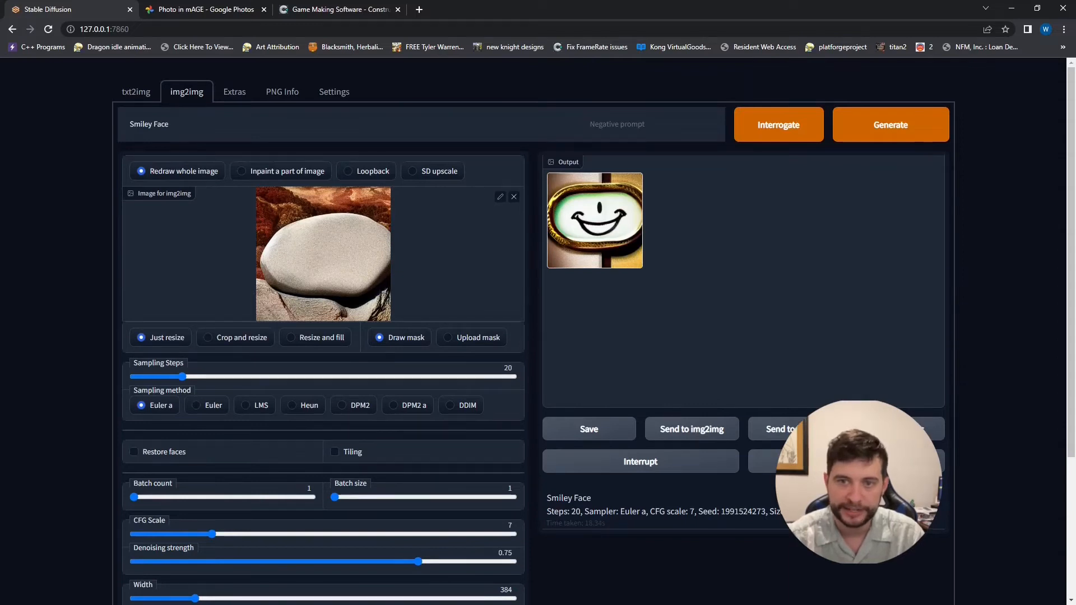
Step: Enlarge the smiley result and set denoising strength to 0.21
left_click(595, 221)
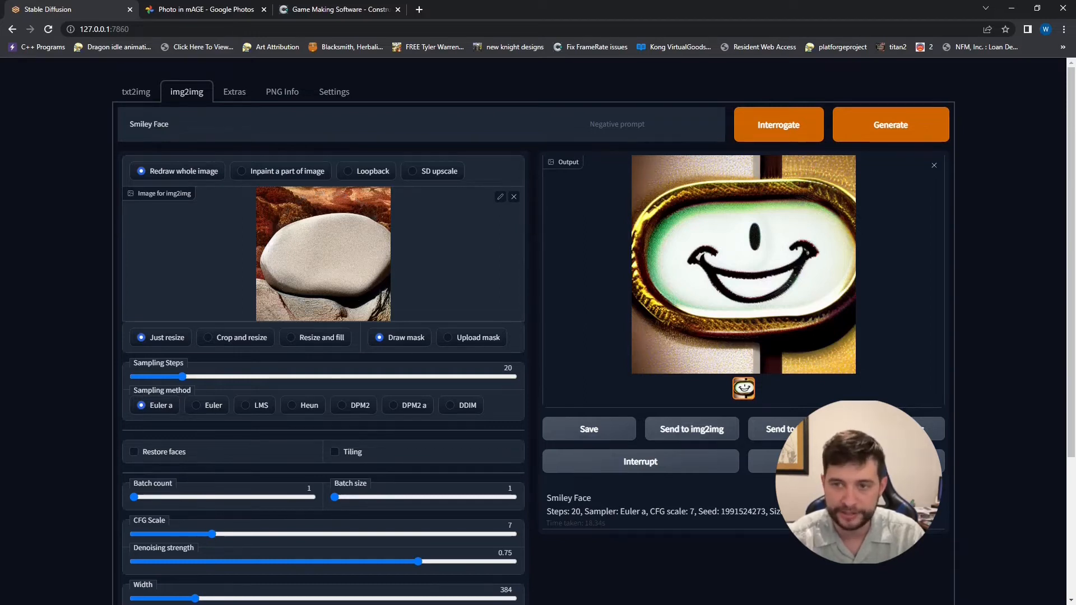
scroll("down", 3)
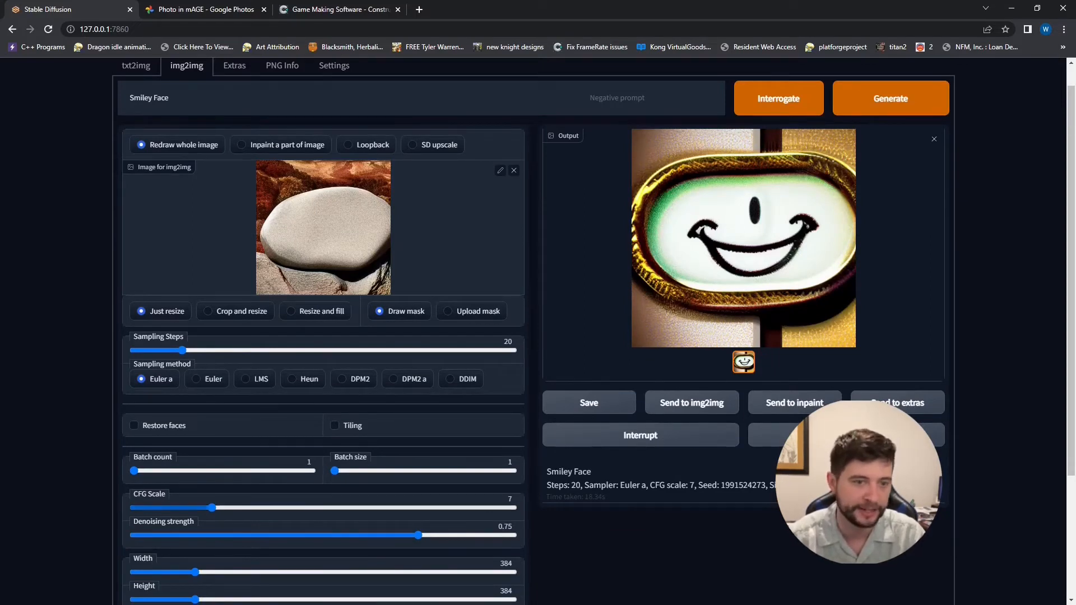
scroll("down", 3)
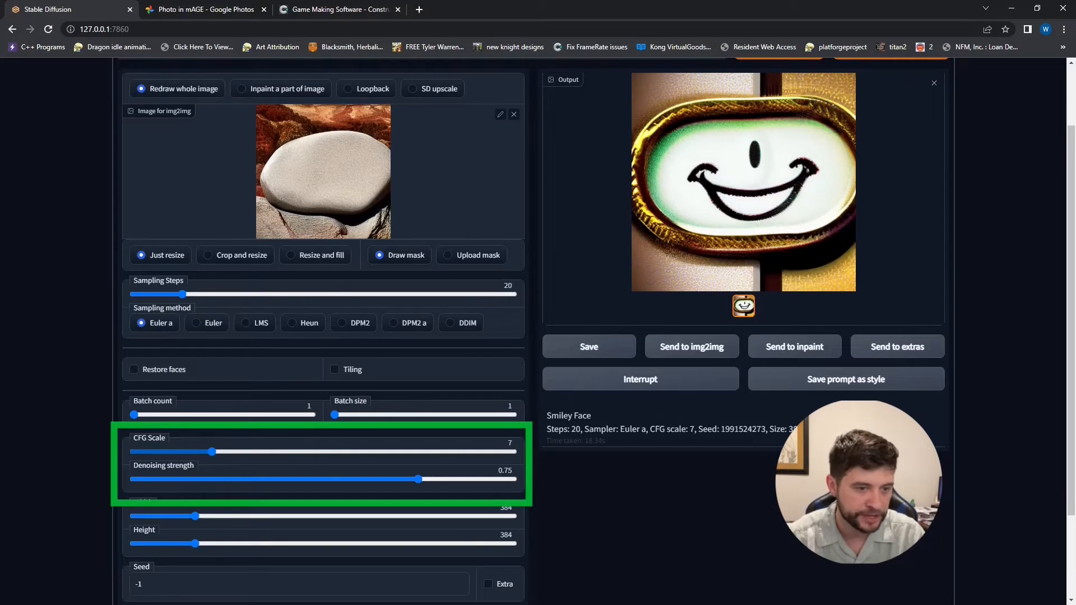
mouse_move(149, 438)
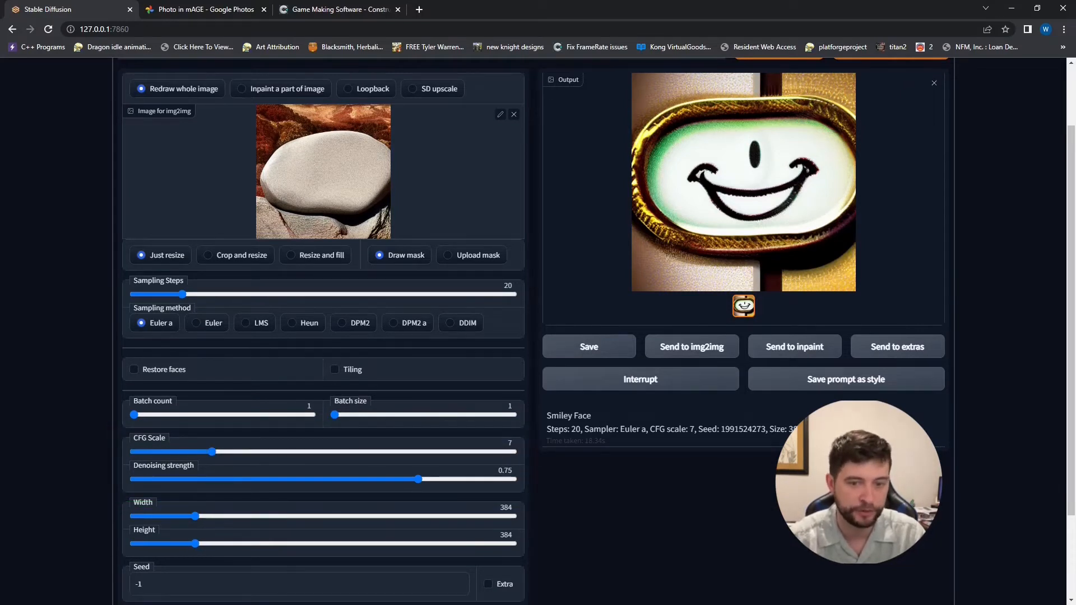
scroll("down", 3)
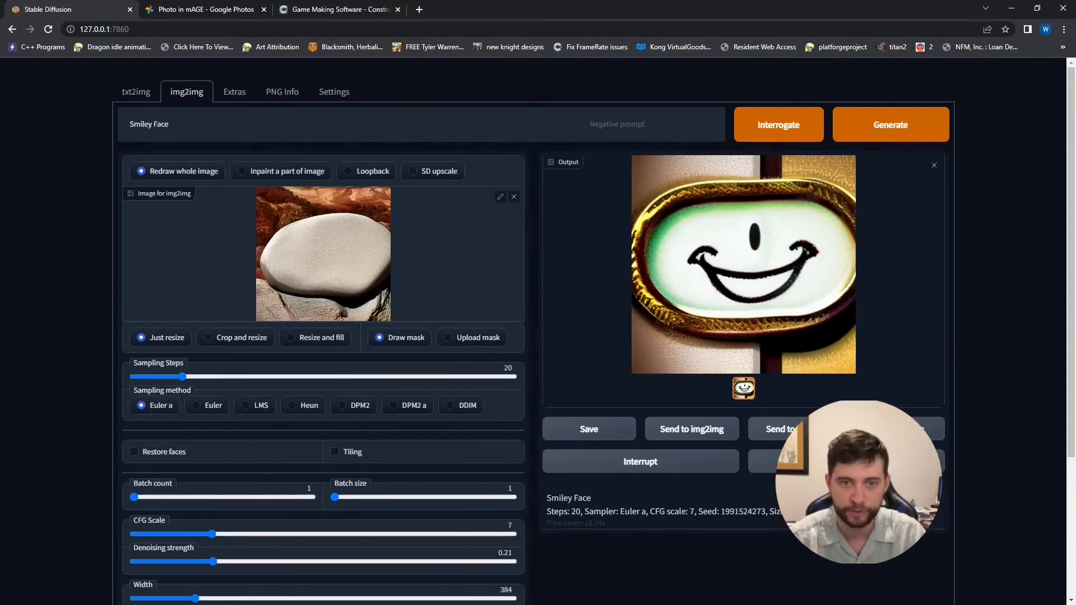
Step: Regenerate at 0.21 denoising to get a realistic rock with a carved smile
left_click(891, 124)
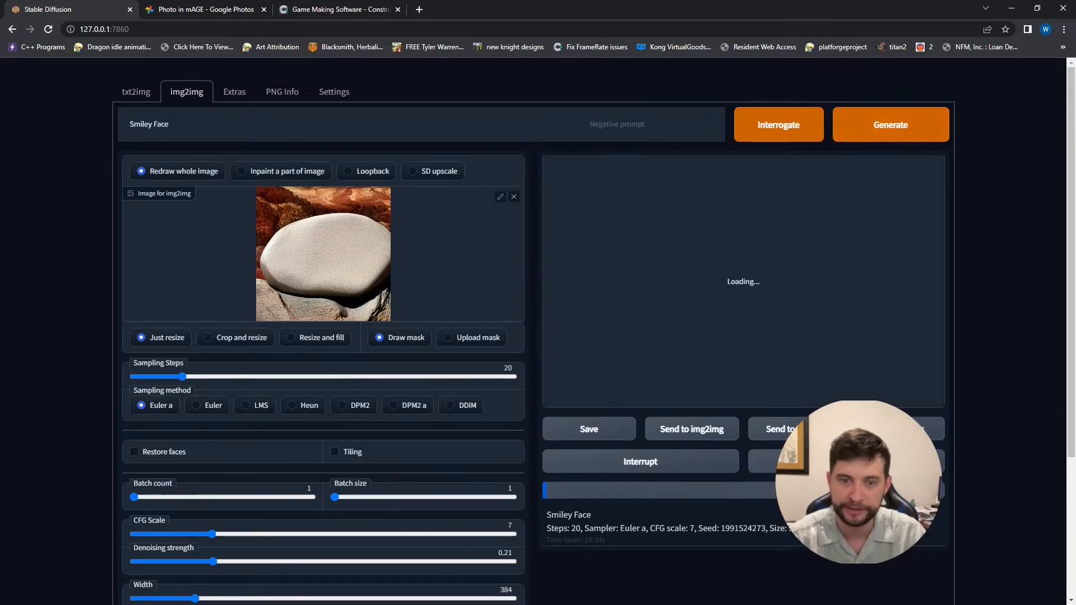
scroll("down", 3)
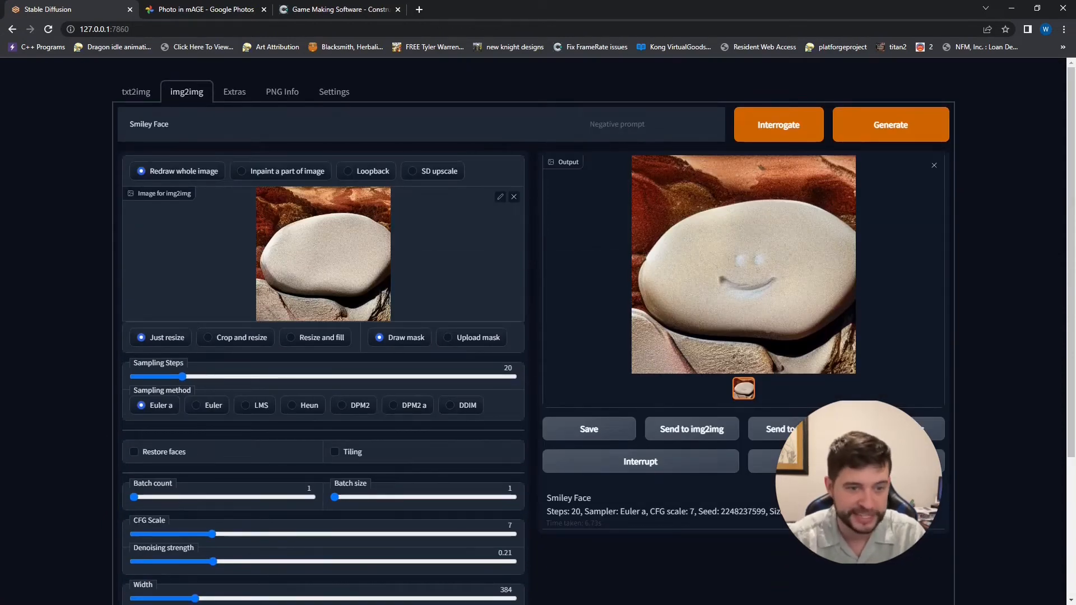
scroll("down", 3)
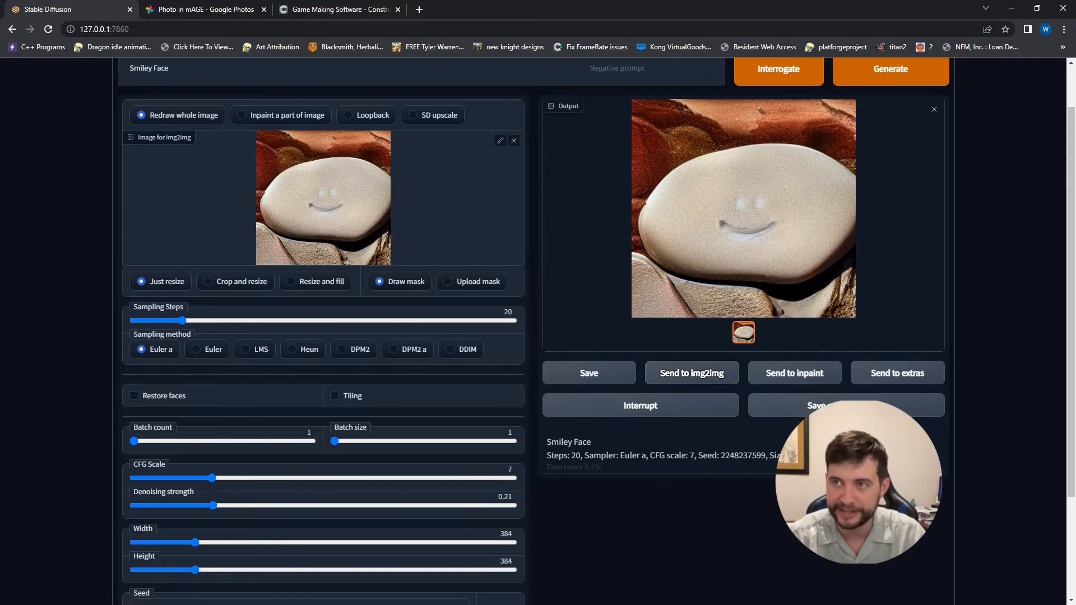
Step: Generate again from the smiley rock, then switch to the Construct website
left_click(890, 69)
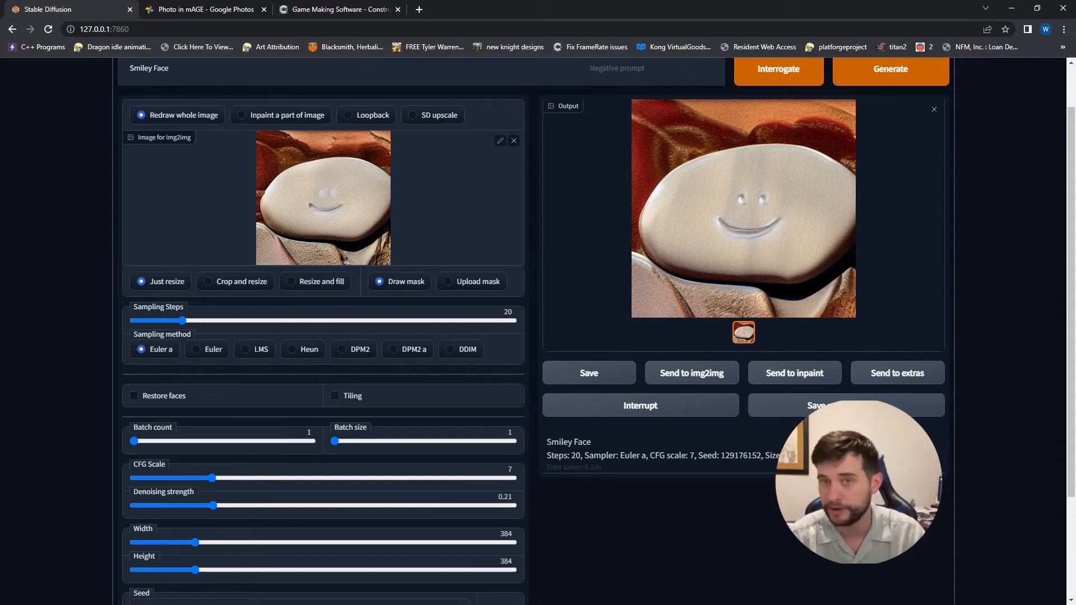
left_click(341, 10)
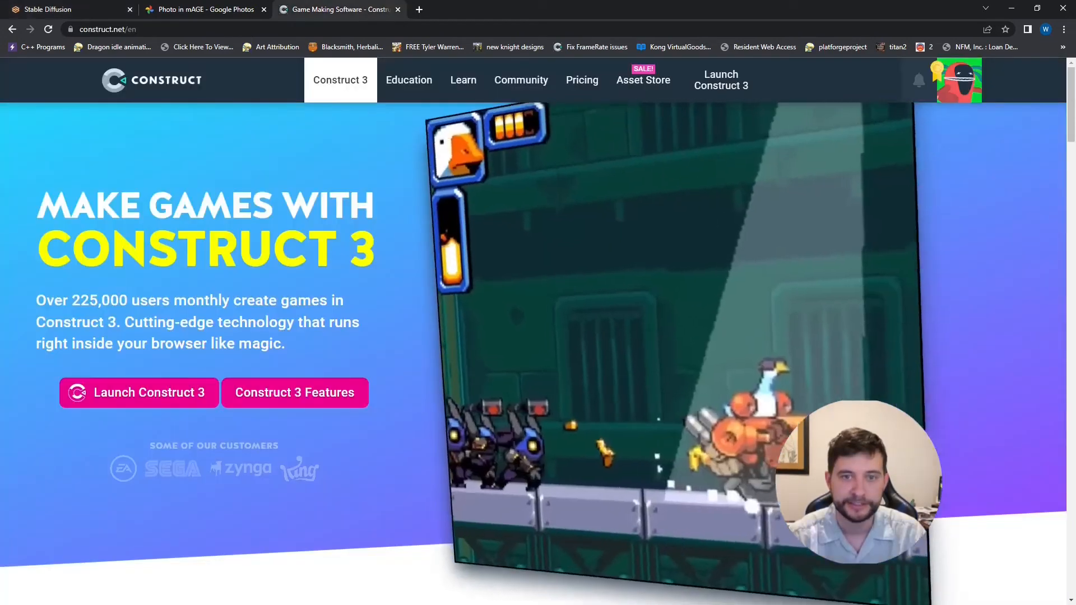
Step: View the Google Photos image of three glowing staffs, then return to Stable Diffusion
left_click(203, 9)
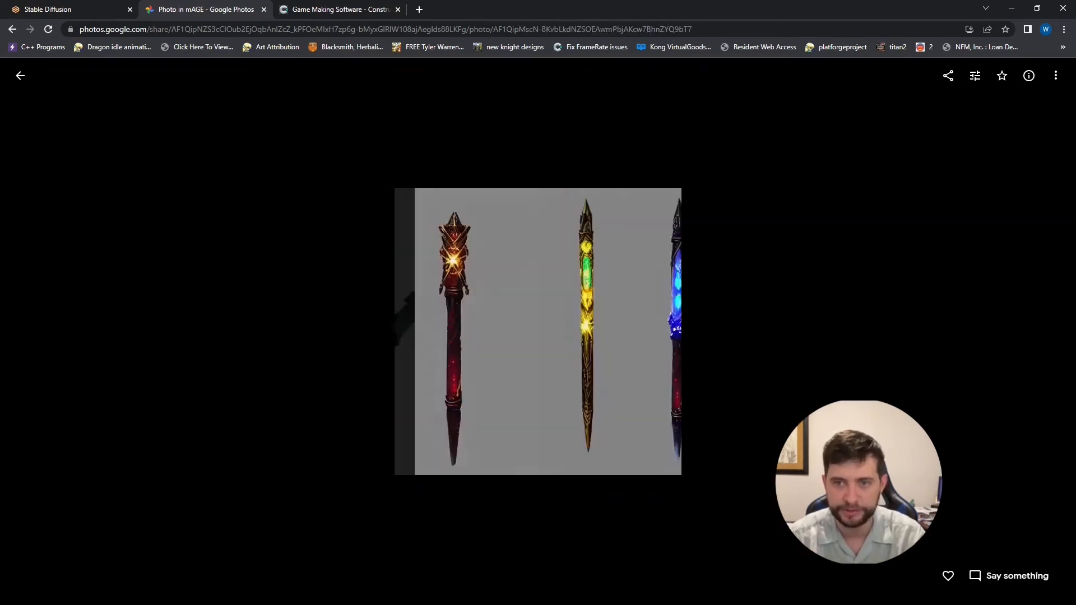
left_click(51, 9)
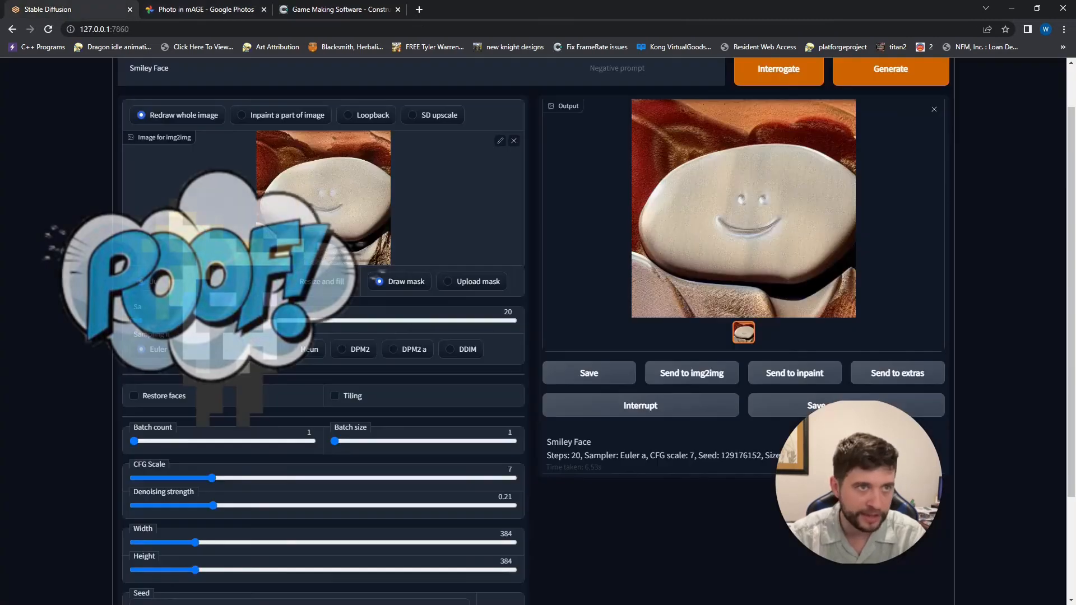